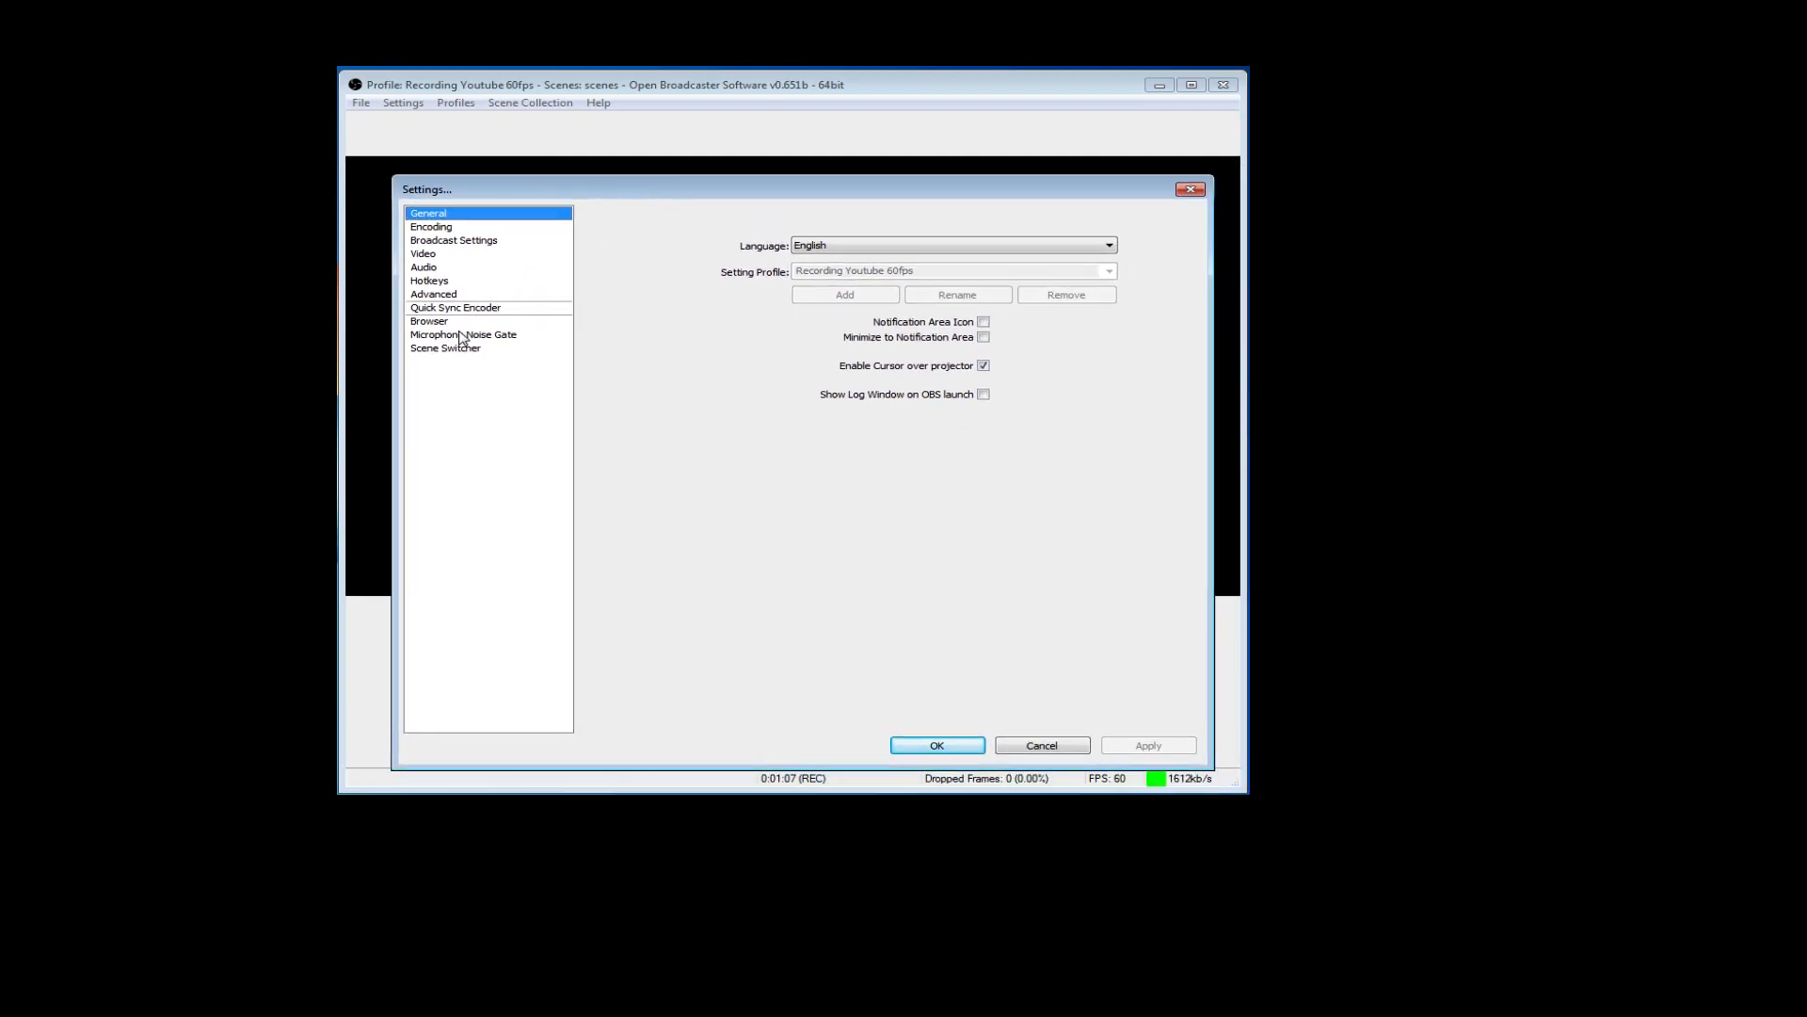
Show the Microphone Noise Gate settings, enabled with -32 dB close and -28 dB open thresholds.
{"action": "left_click", "coordinate": [463, 335]}
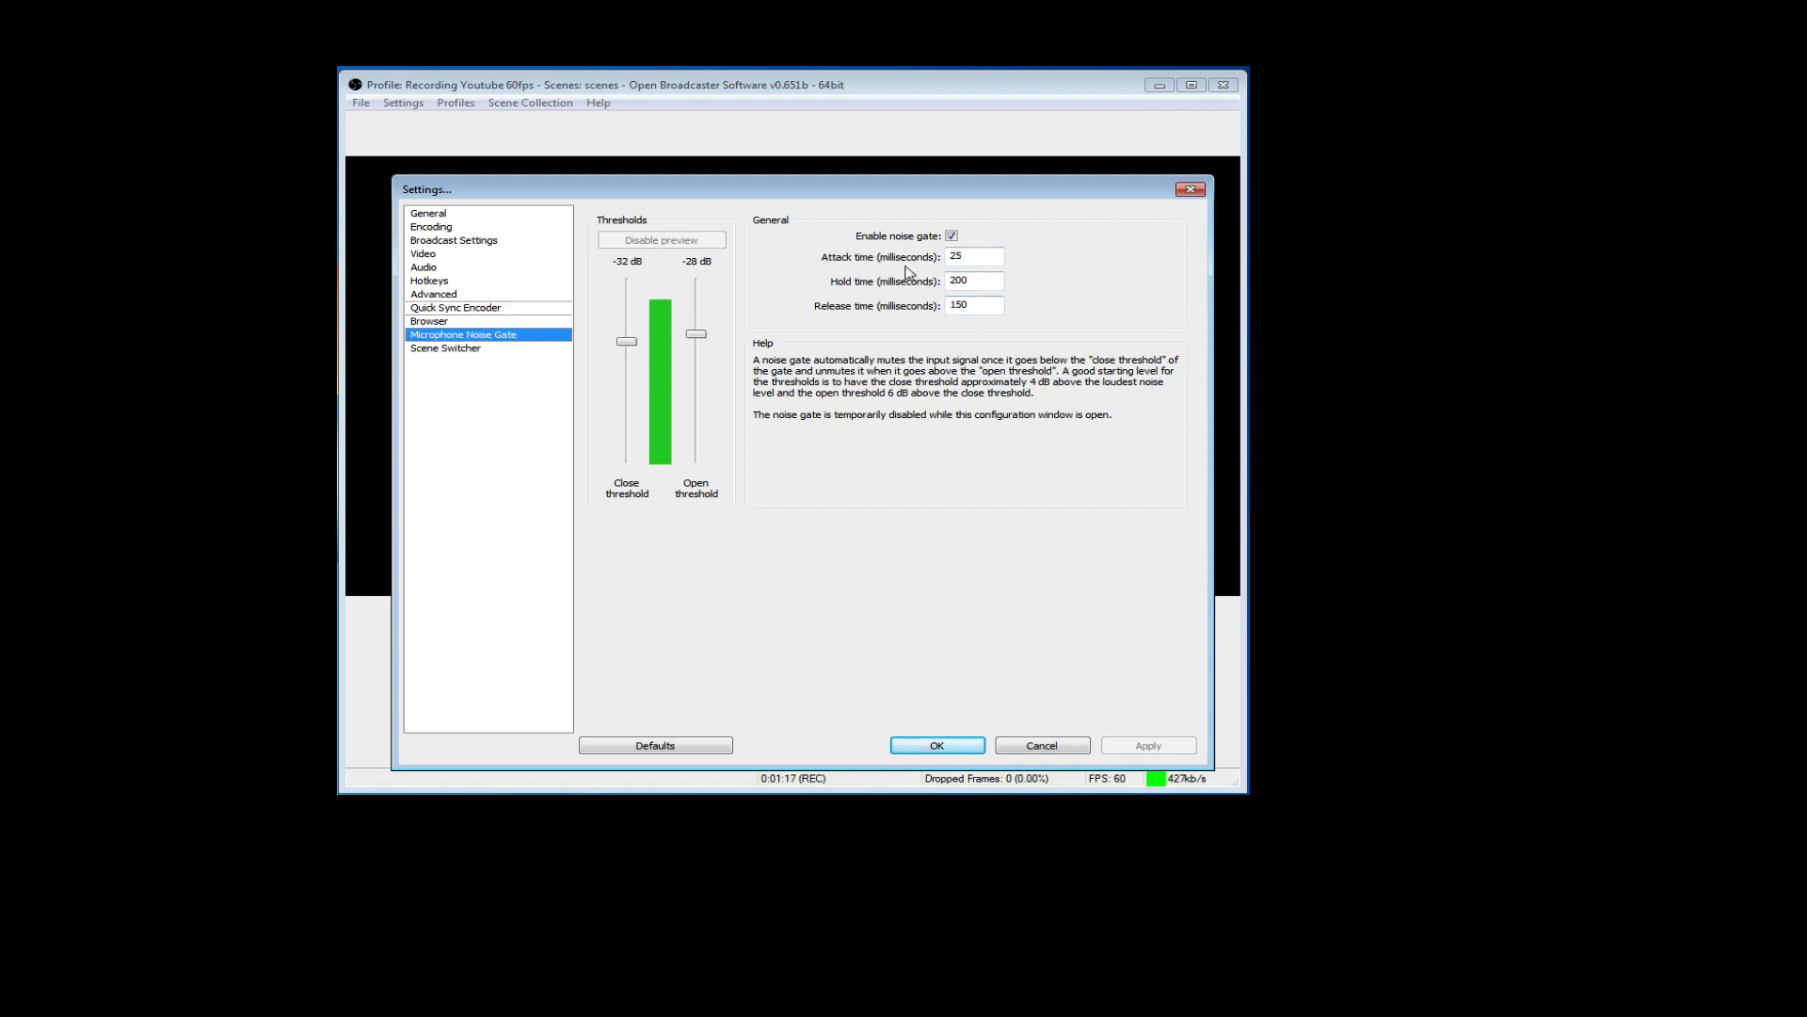
{"action": "mouse_move", "coordinate": [928, 300]}
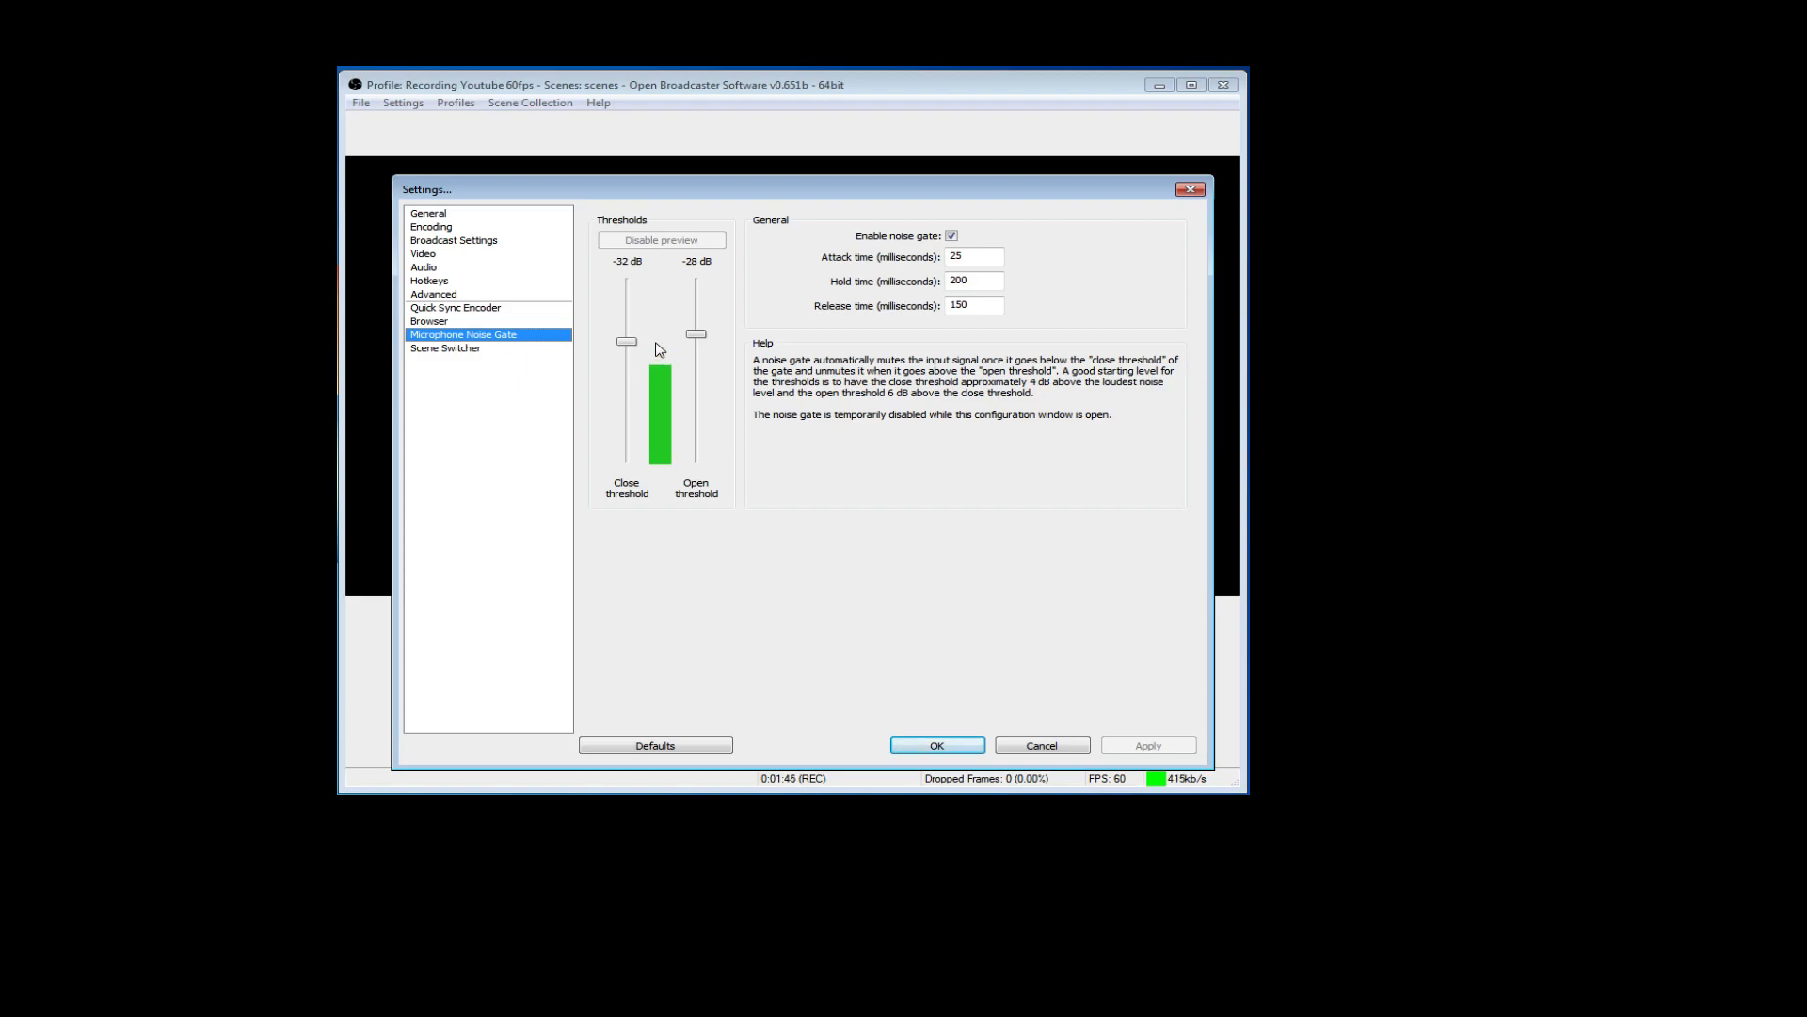
{"action": "mouse_move", "coordinate": [657, 375]}
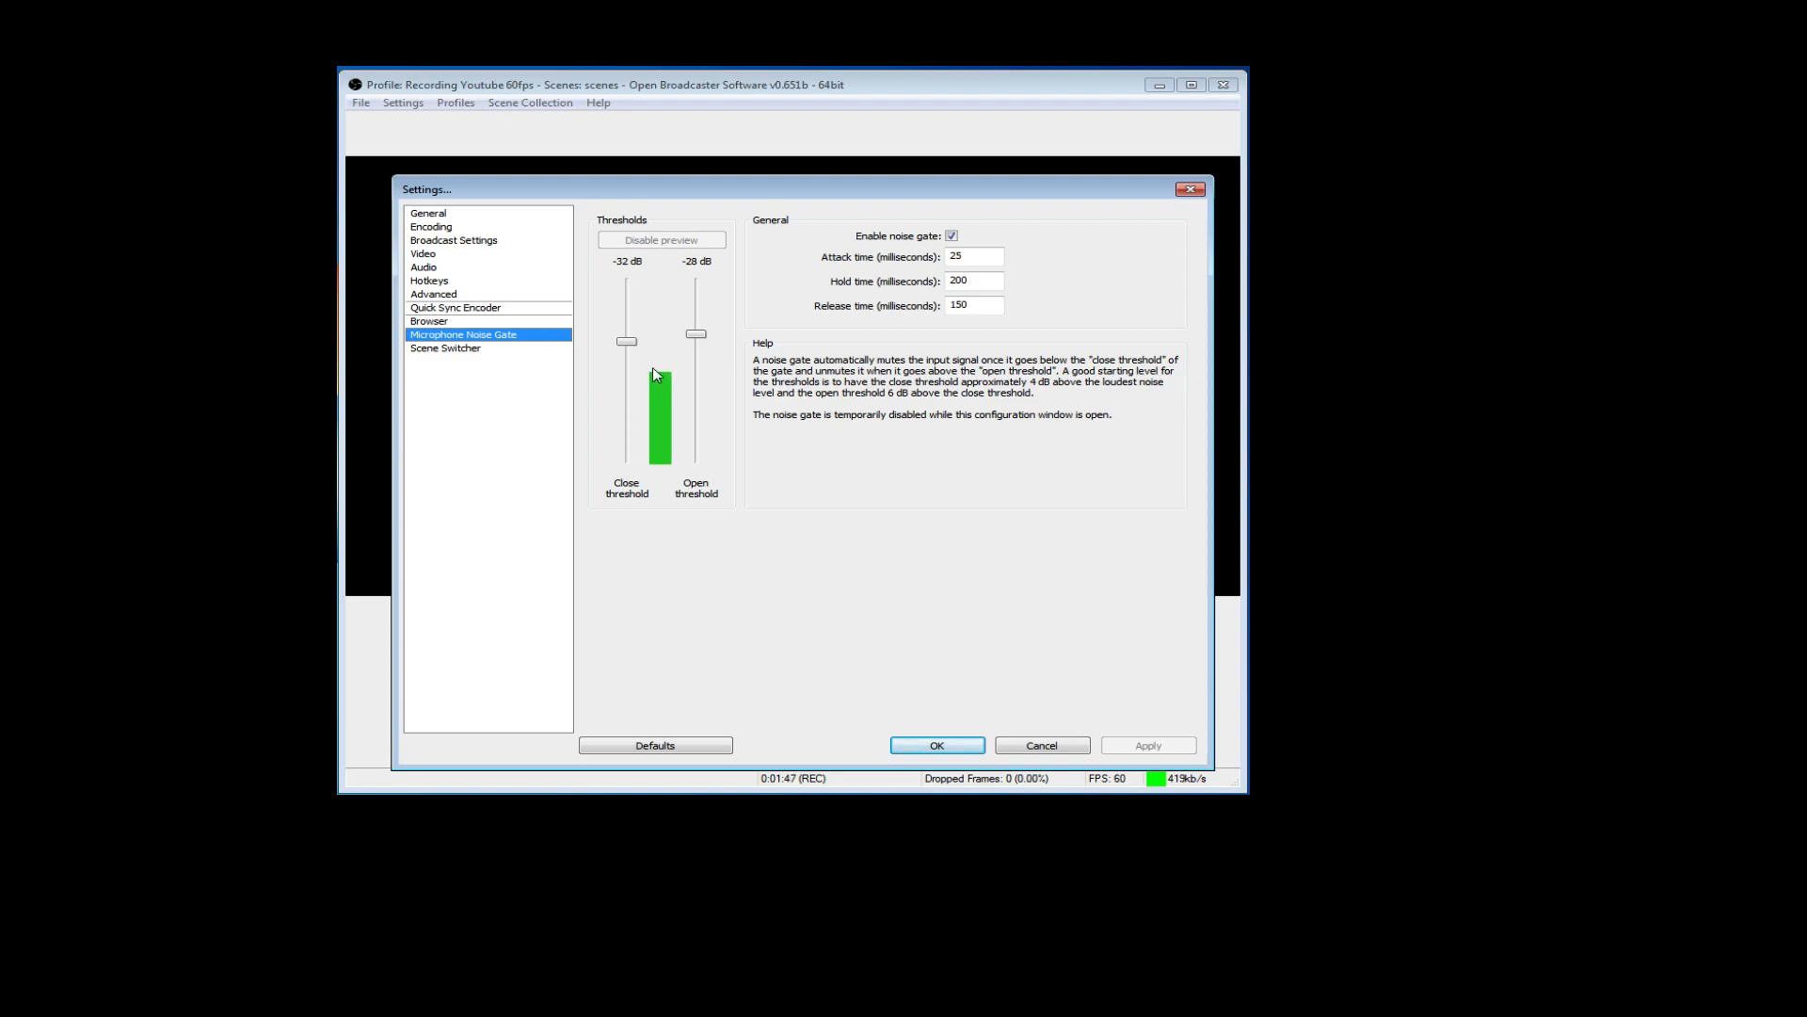
{"action": "mouse_move", "coordinate": [663, 373]}
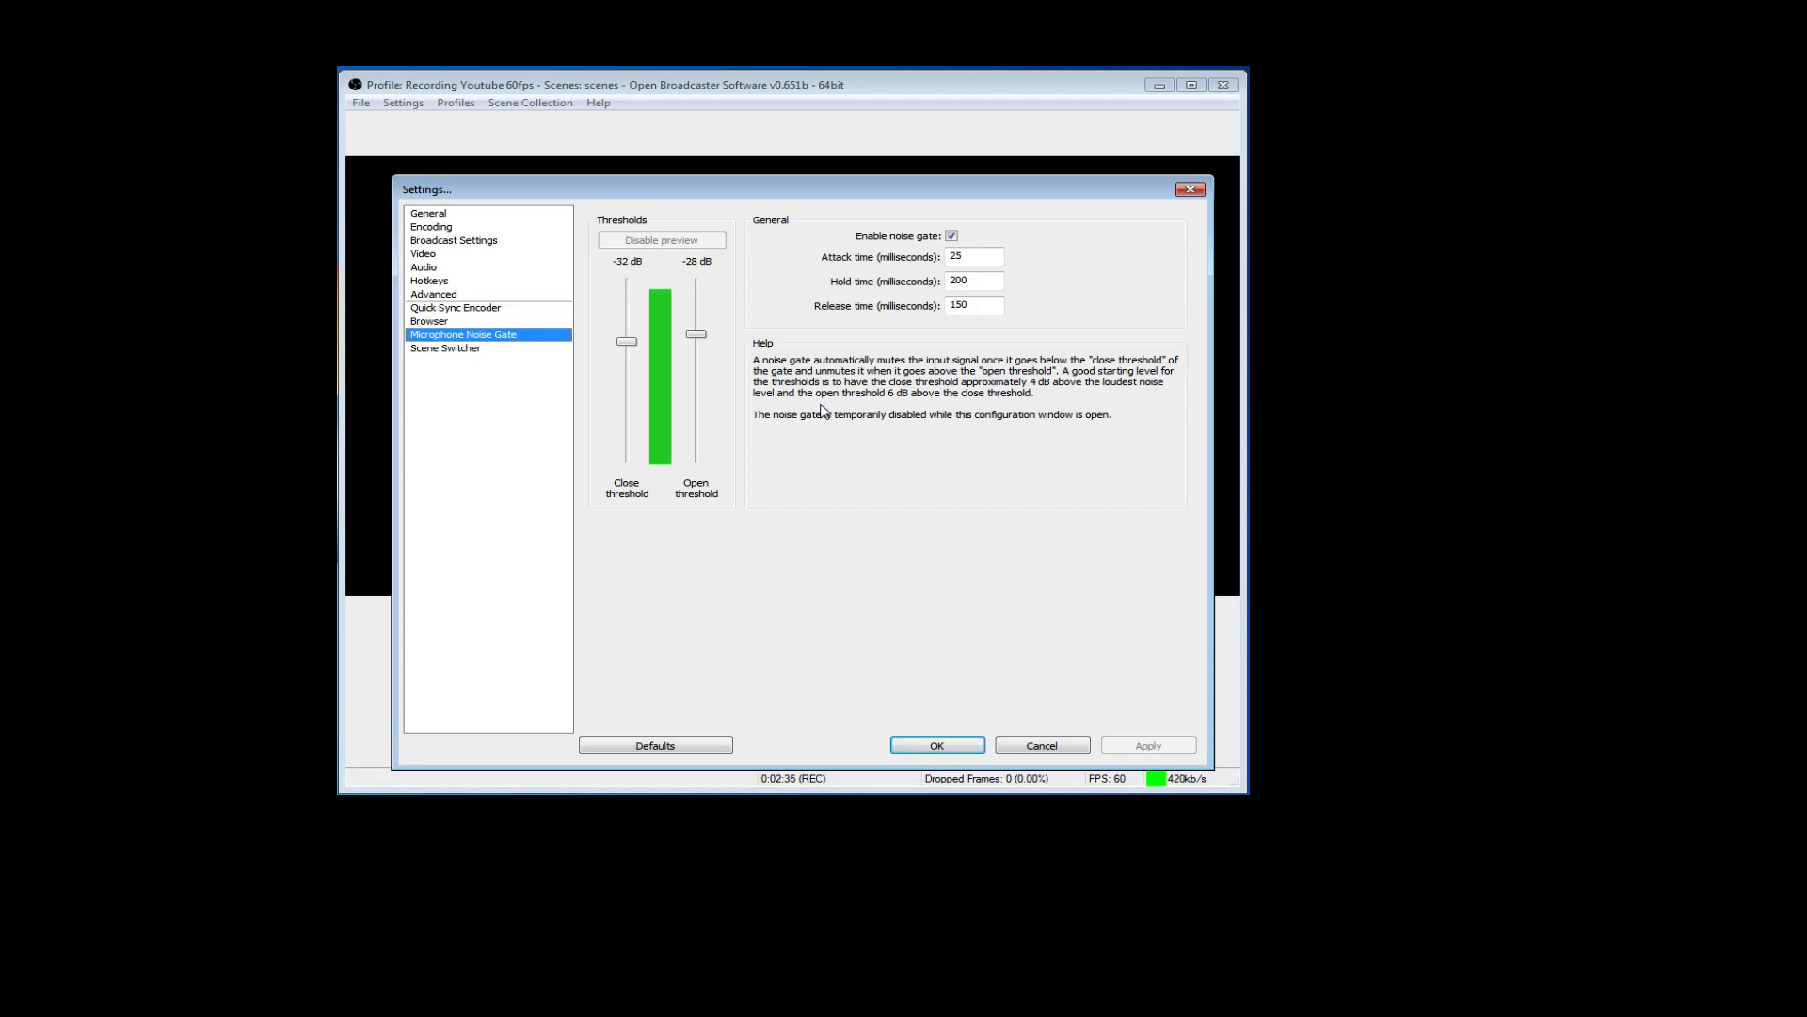
{"action": "mouse_move", "coordinate": [625, 284]}
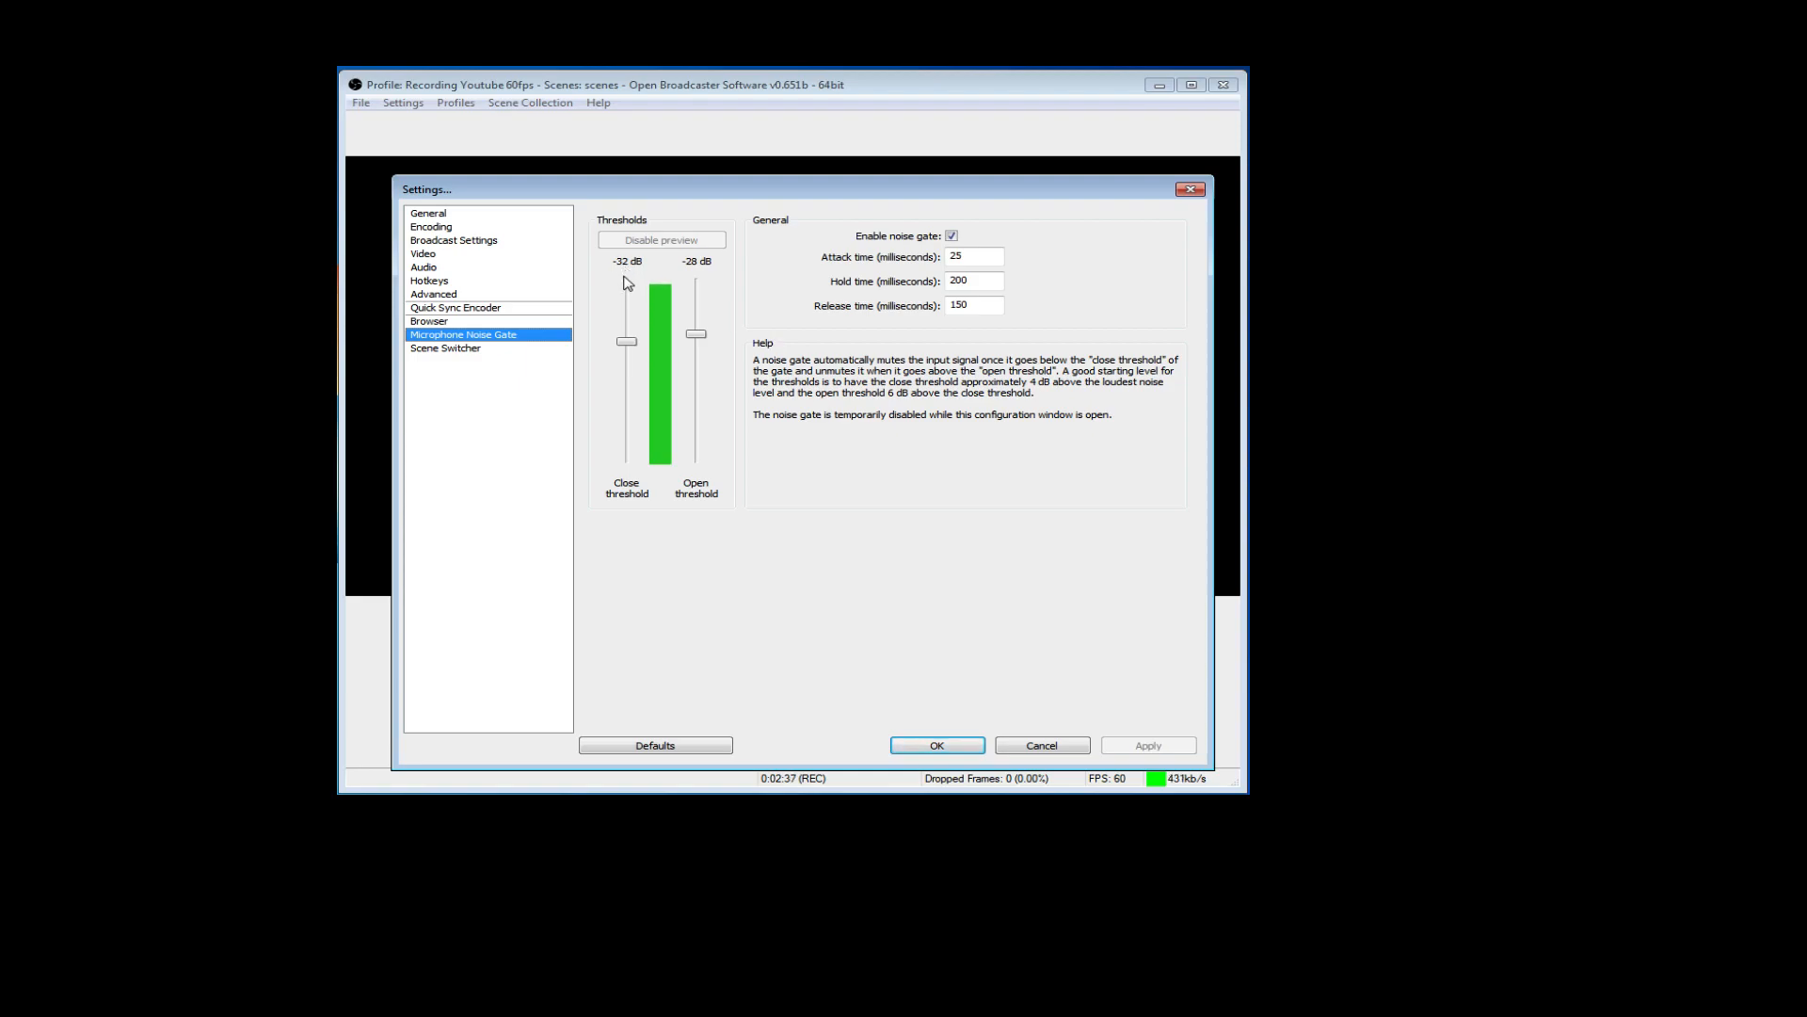